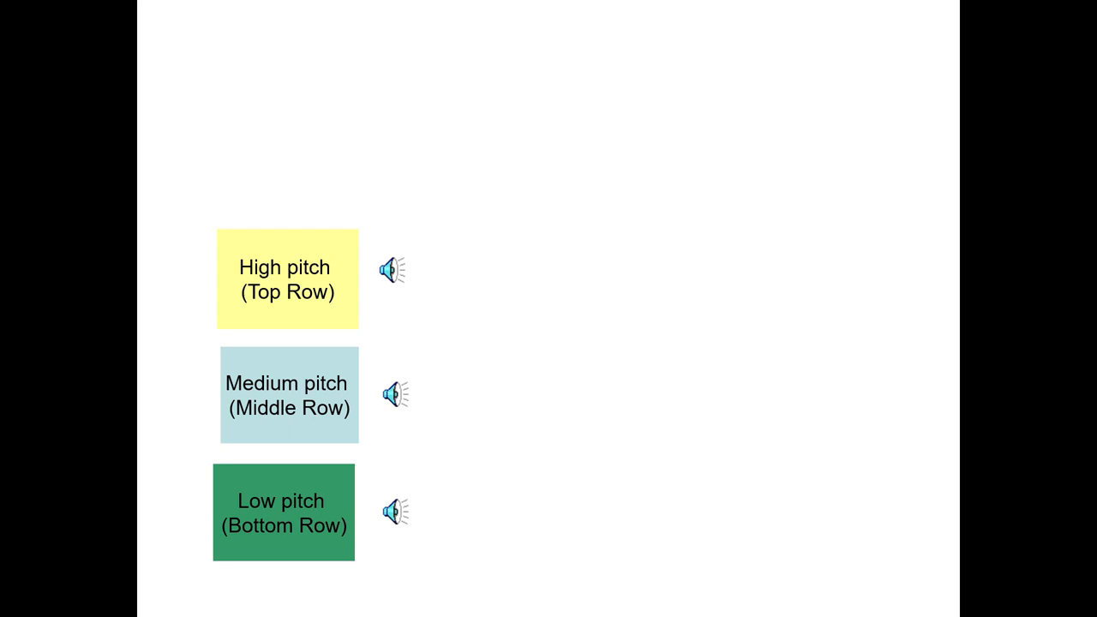
Play the high, medium and low pitch tones beside the coloured boxes, repeating some.
left_click(390, 268)
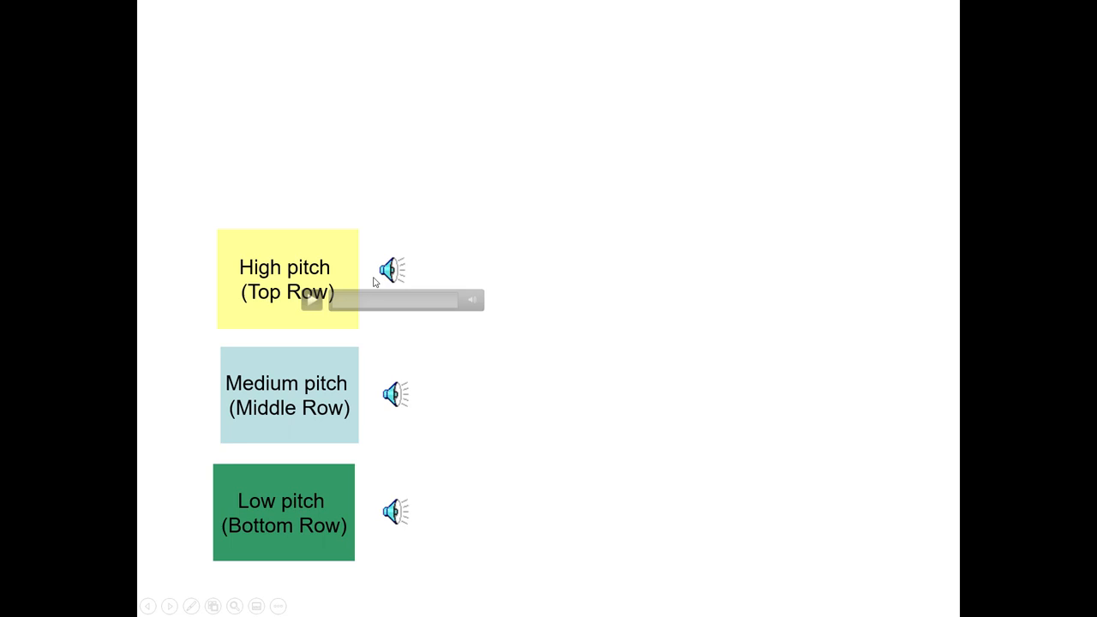
left_click(393, 512)
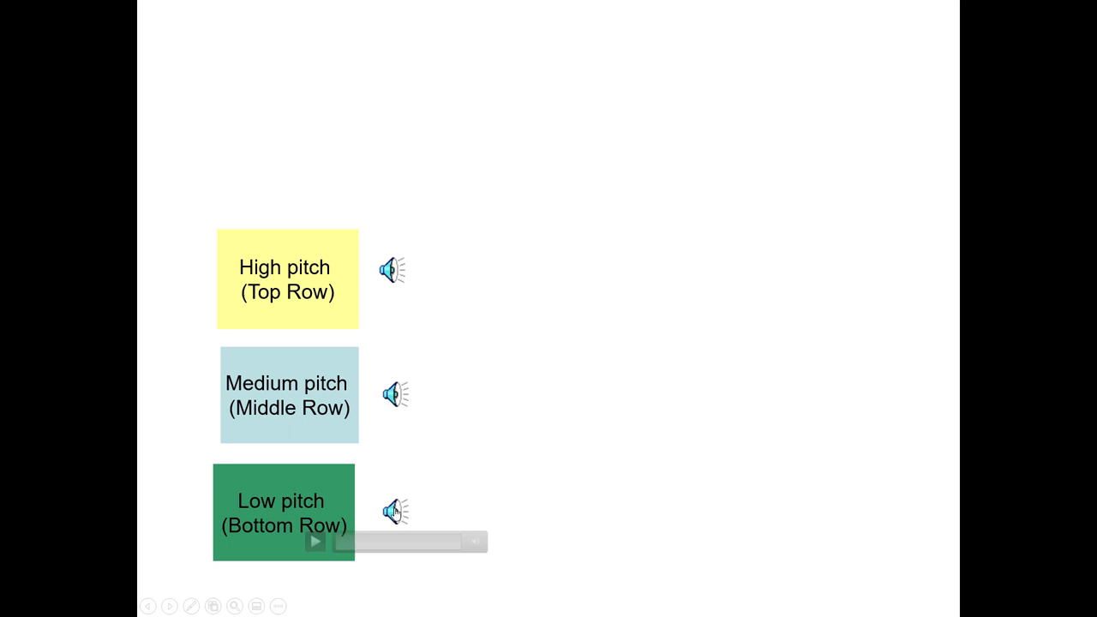
left_click(393, 392)
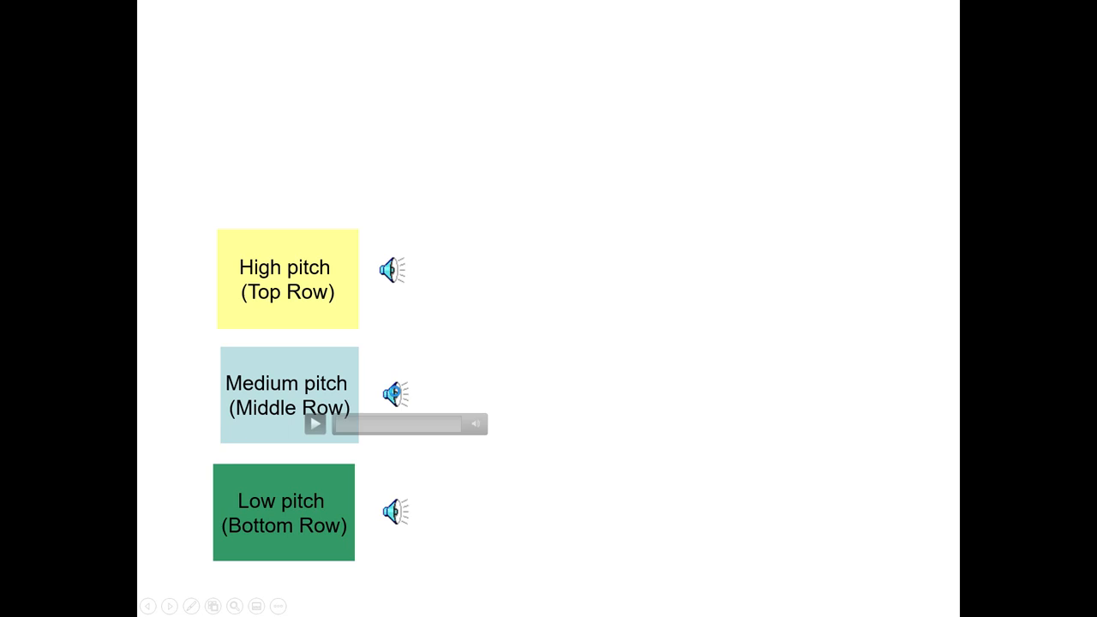
left_click(392, 268)
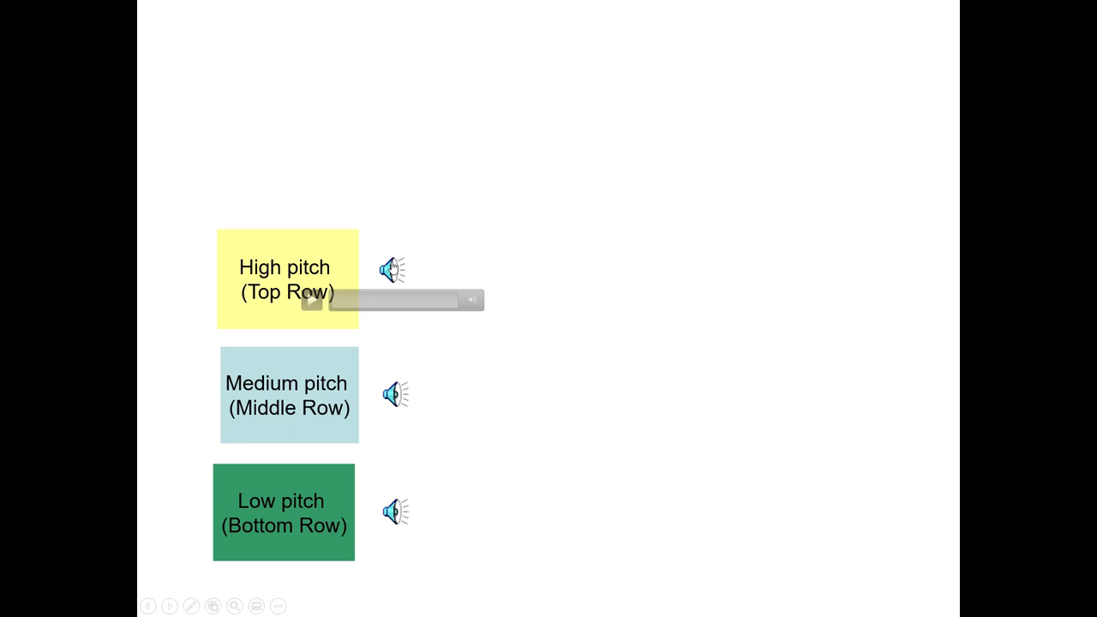
left_click(392, 511)
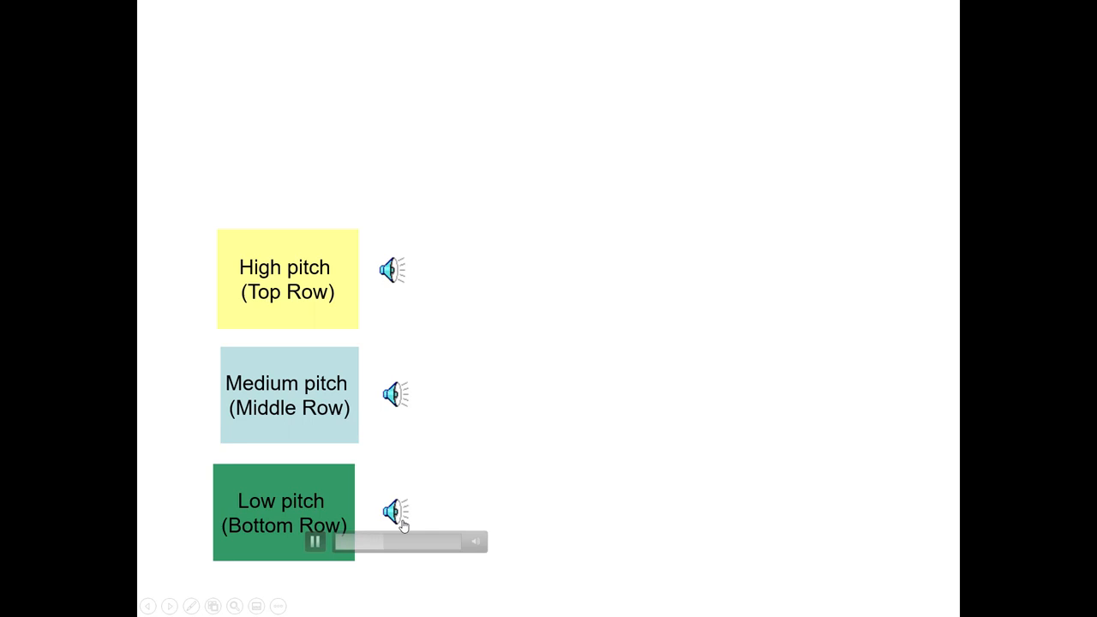
left_click(316, 542)
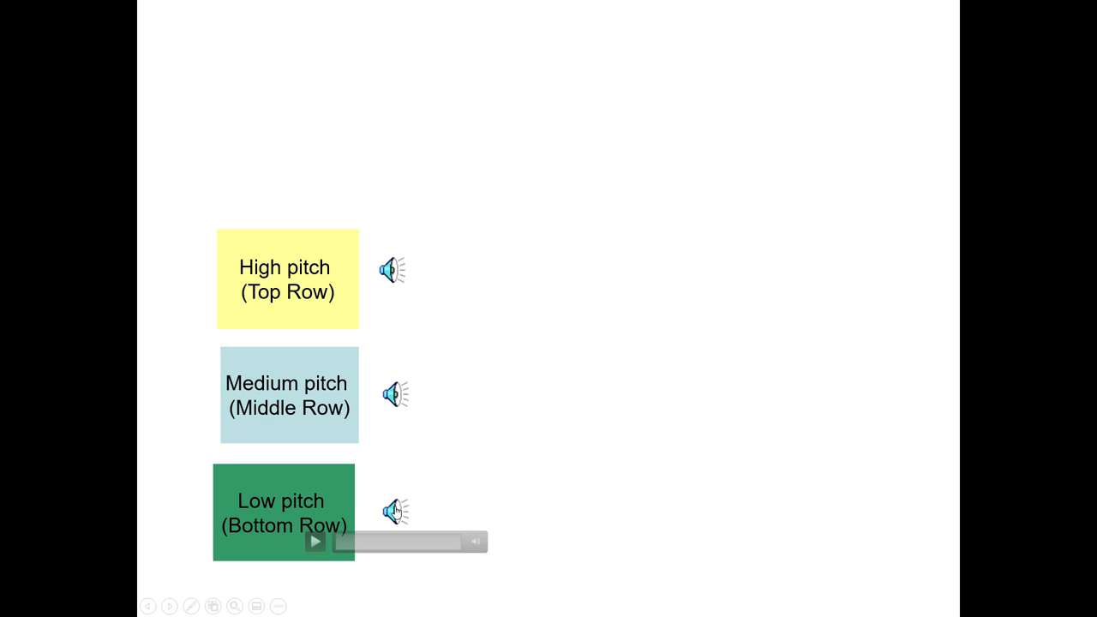
left_click(315, 541)
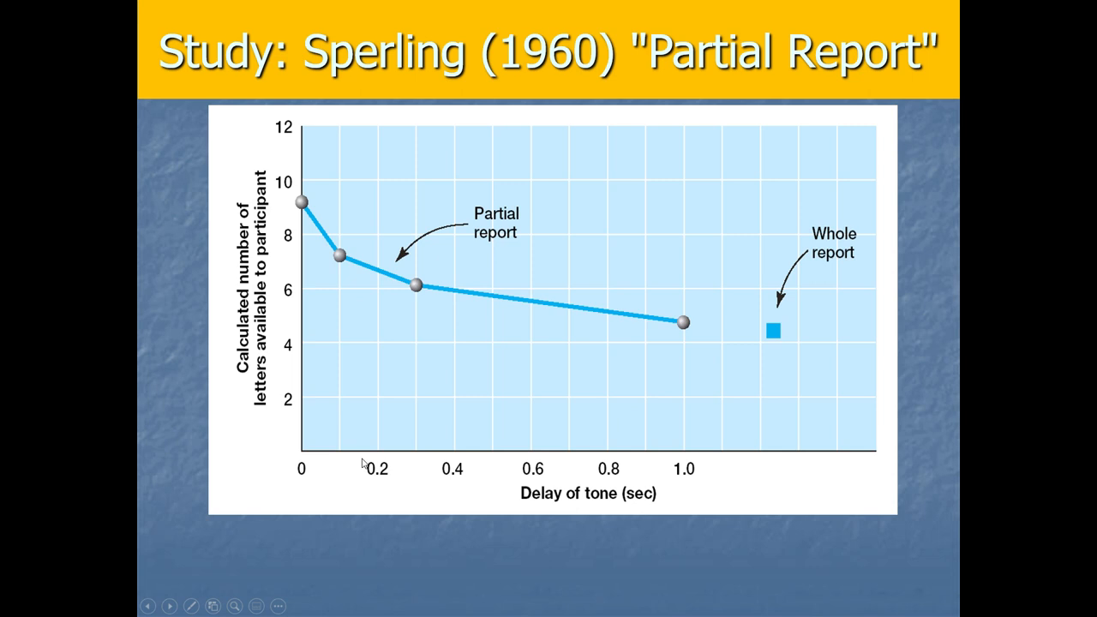
mouse_move(419, 457)
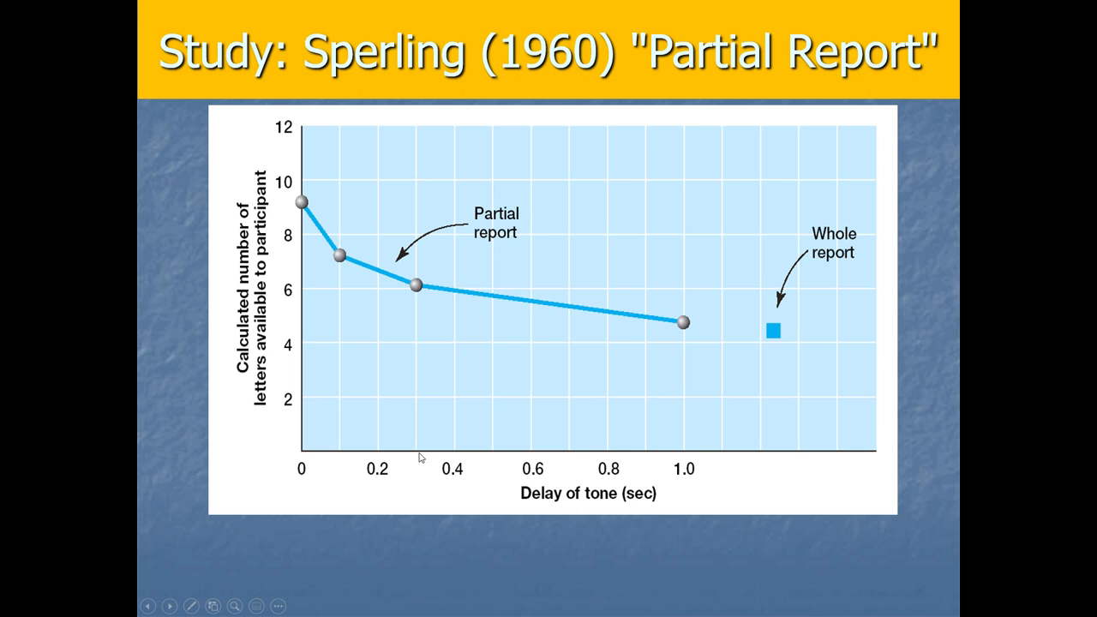
mouse_move(343, 453)
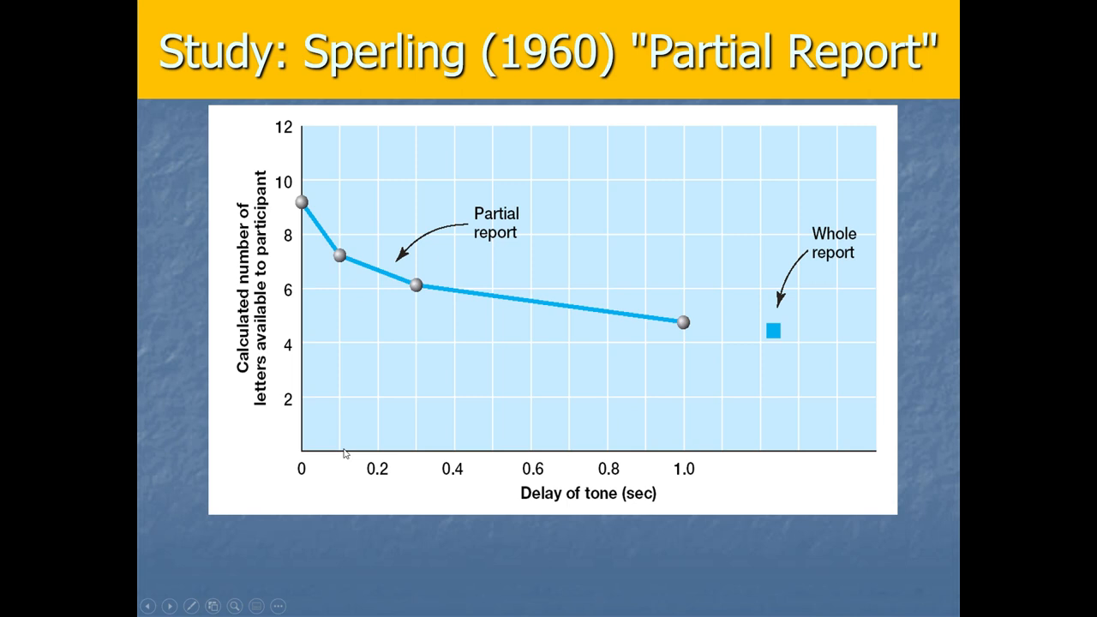
mouse_move(684, 328)
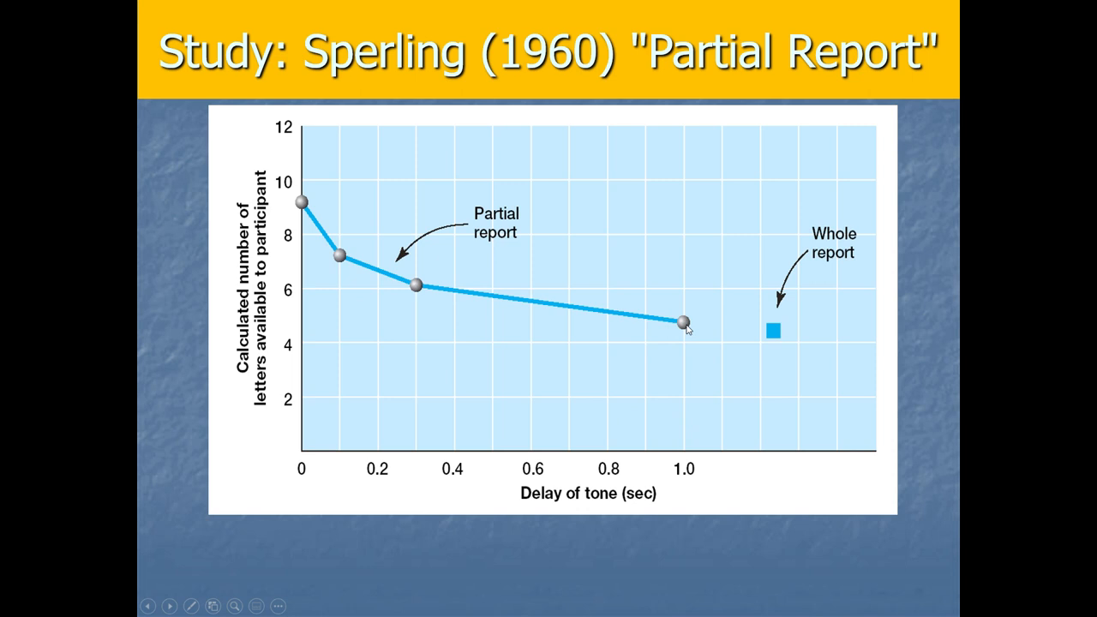
mouse_move(303, 363)
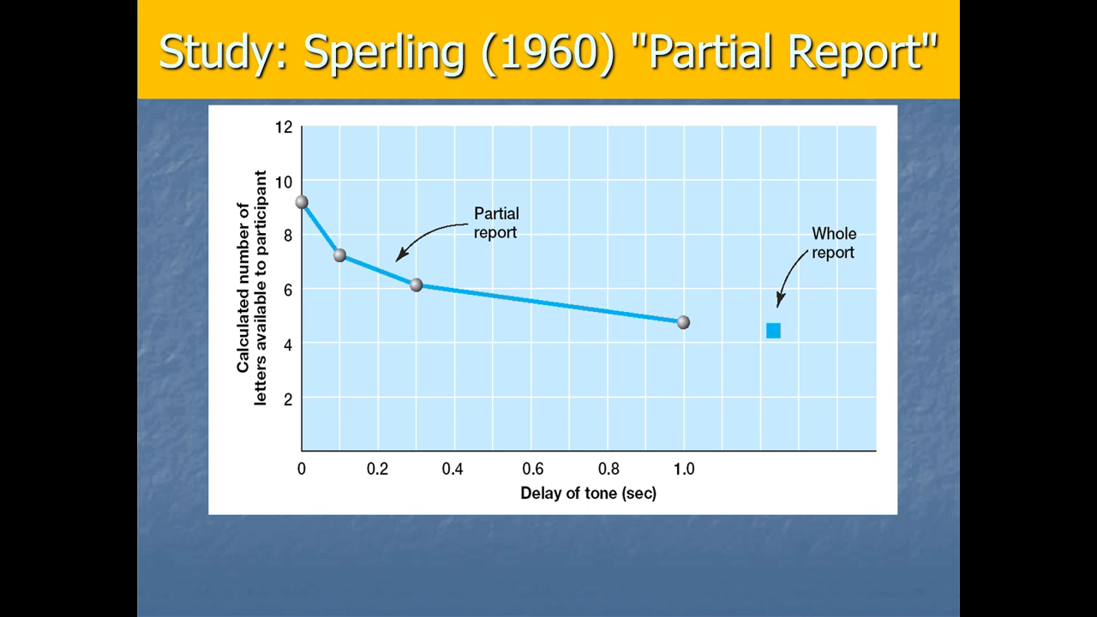
mouse_move(109, 427)
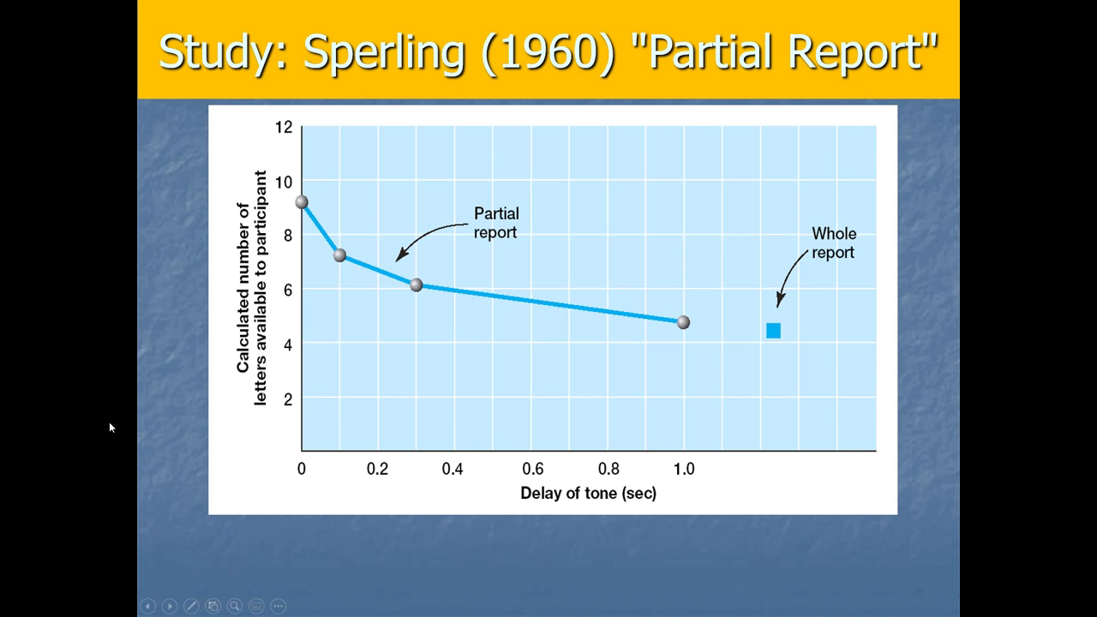
mouse_move(277, 107)
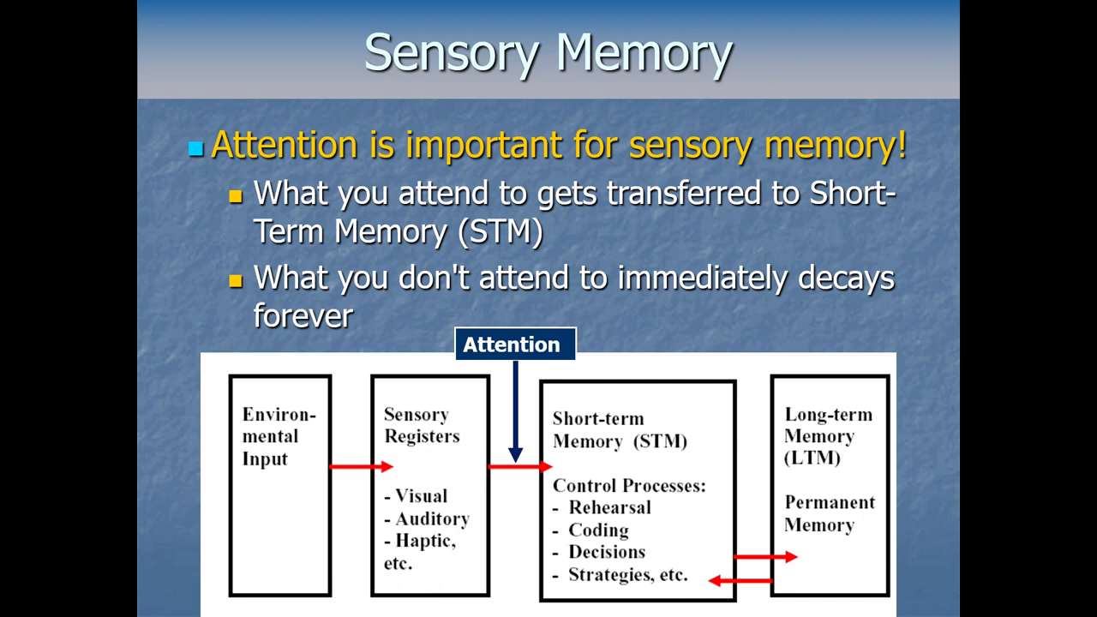
mouse_move(527, 517)
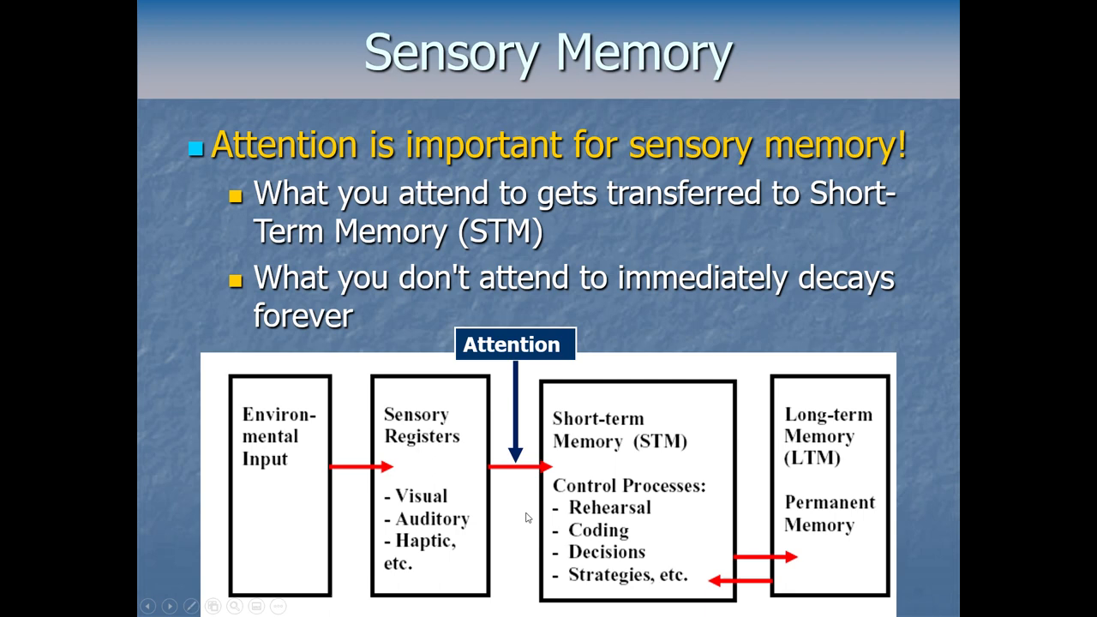